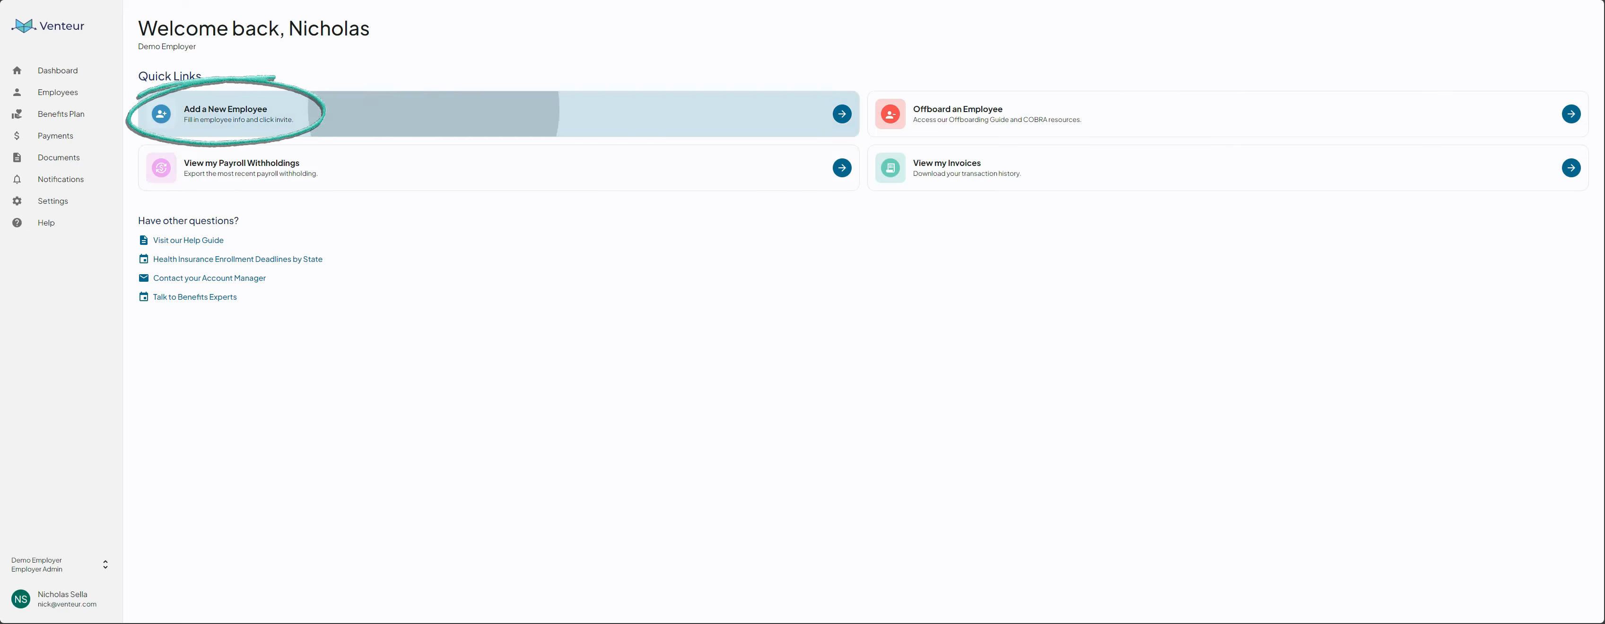
pyautogui.click(225, 114)
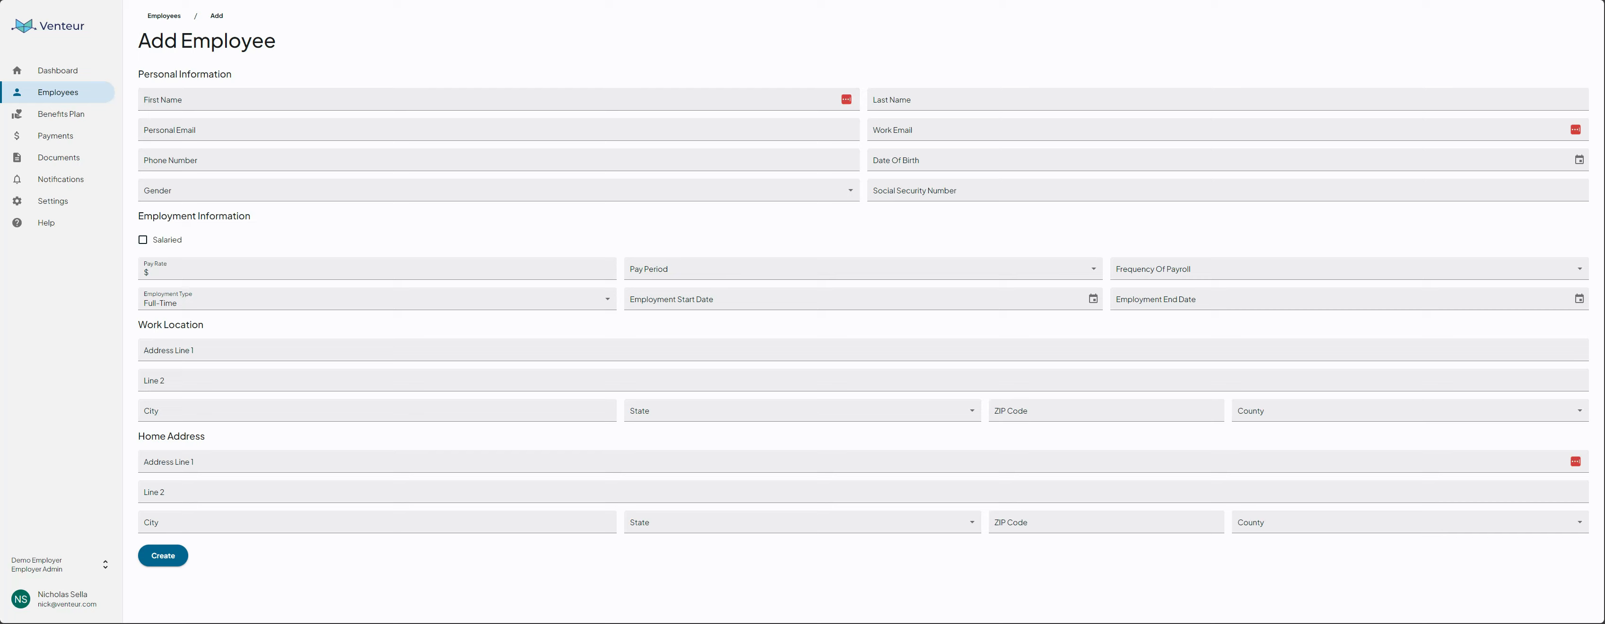
pyautogui.click(468, 129)
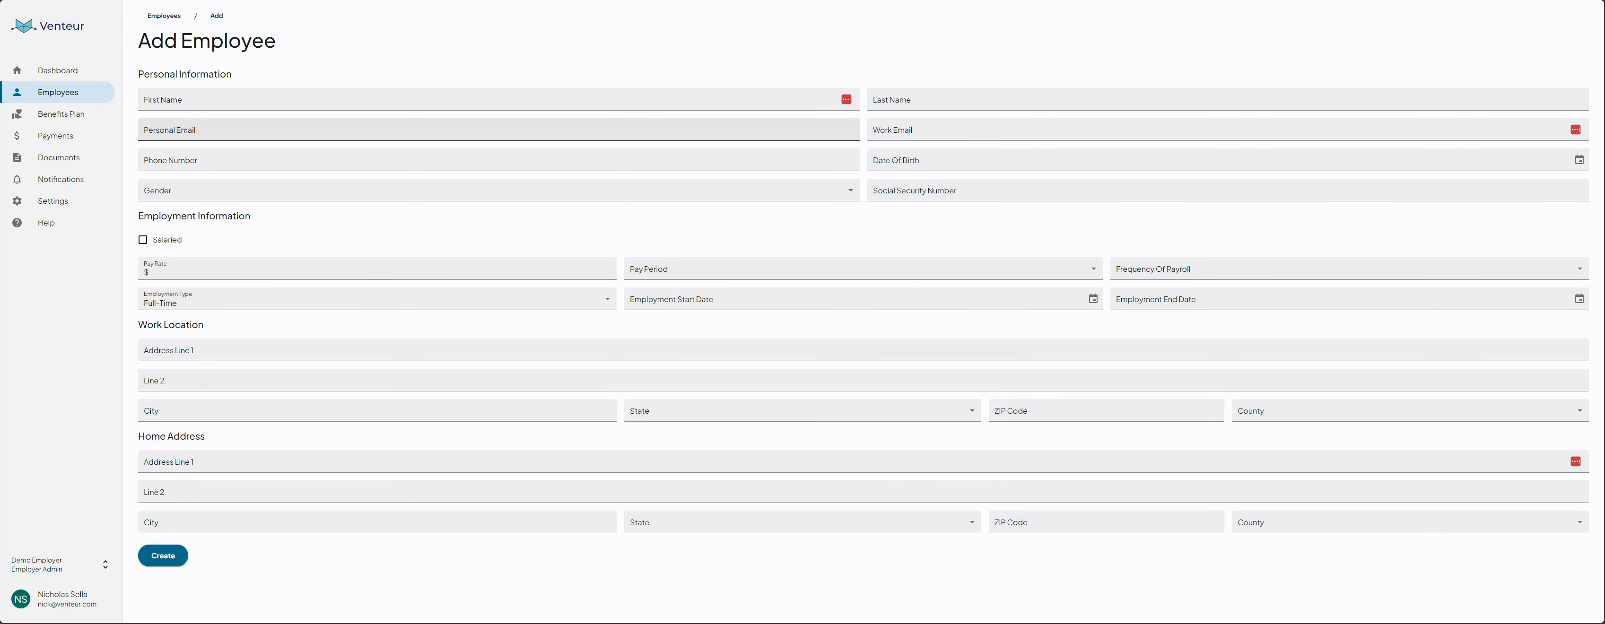
pyautogui.click(57, 70)
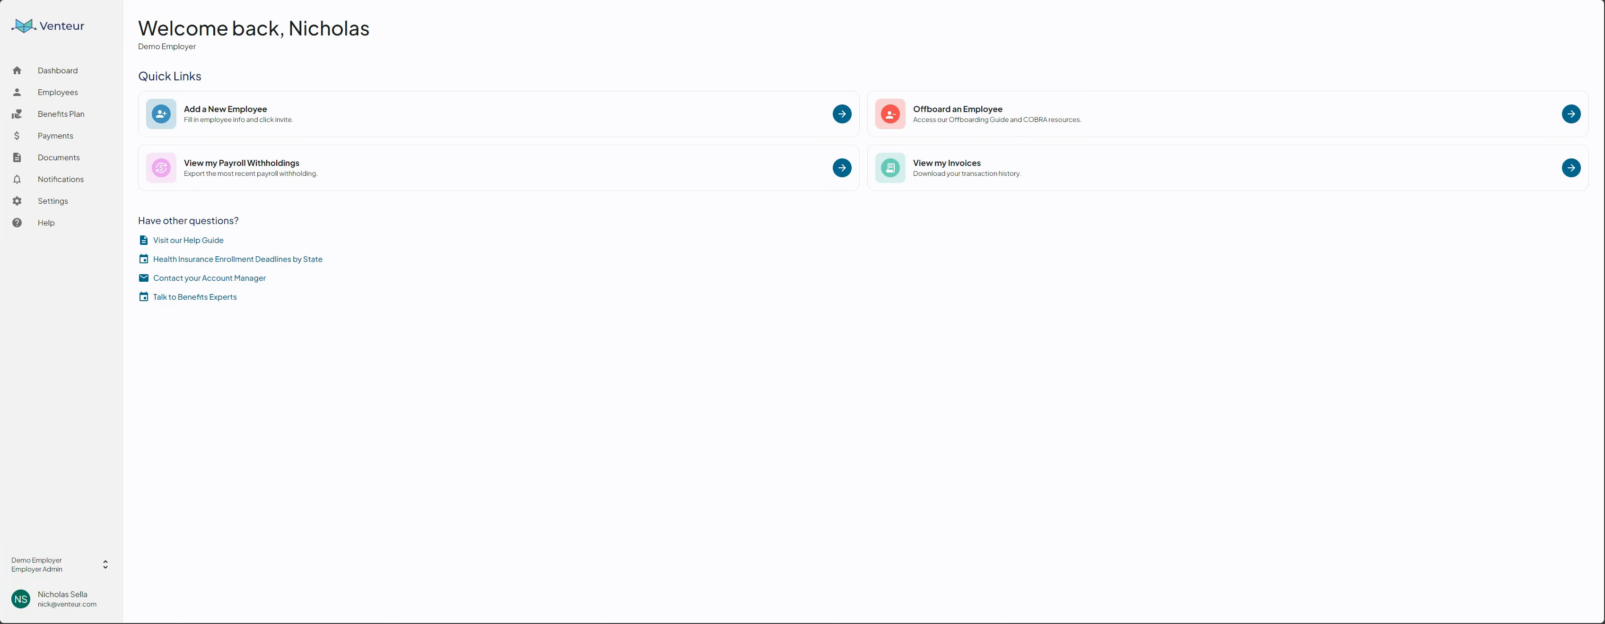
pyautogui.moveTo(1218, 119)
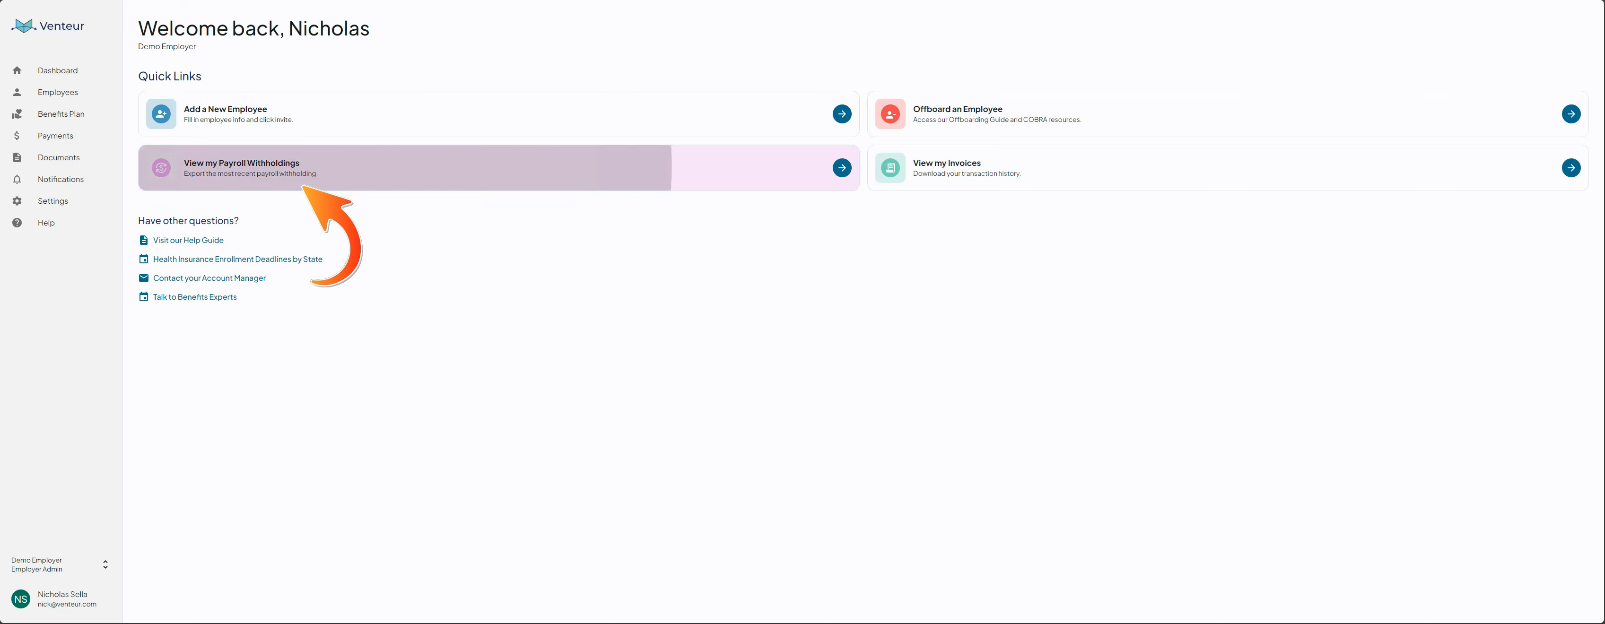
pyautogui.click(843, 168)
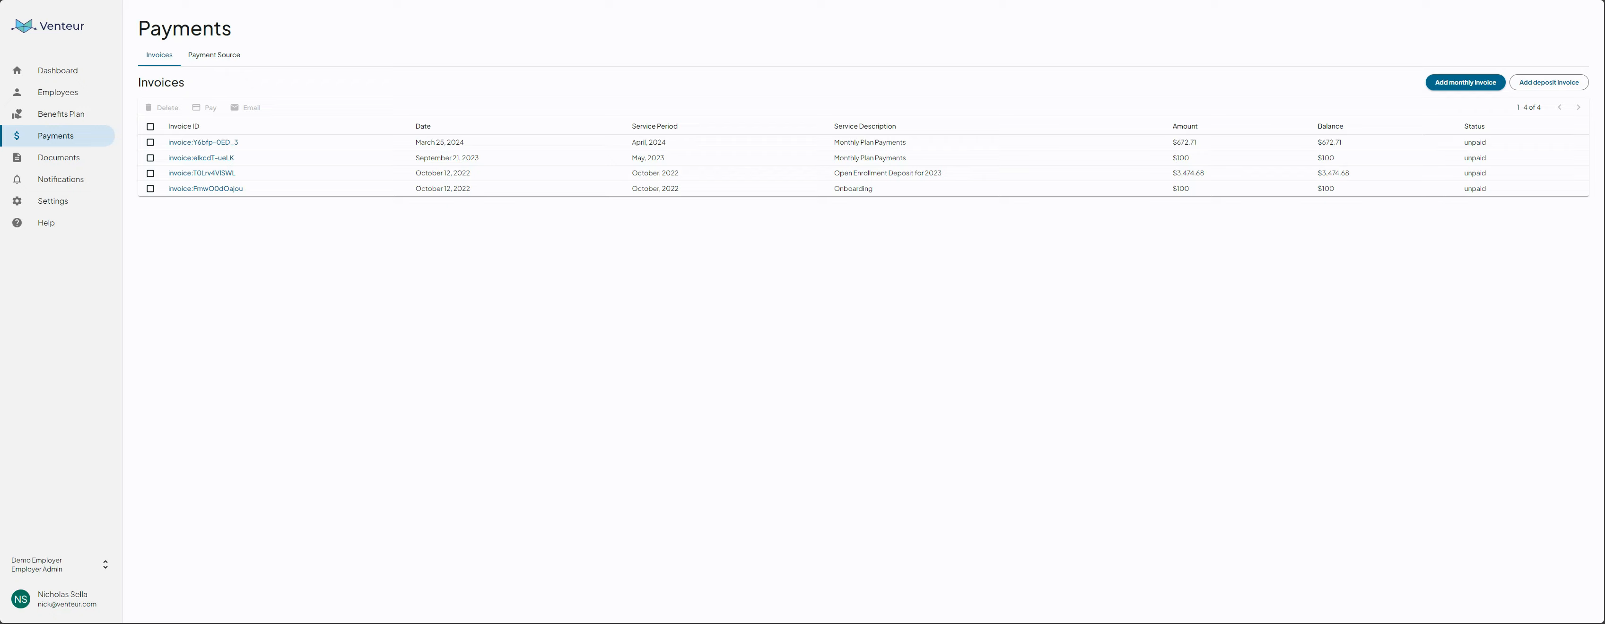
pyautogui.click(57, 70)
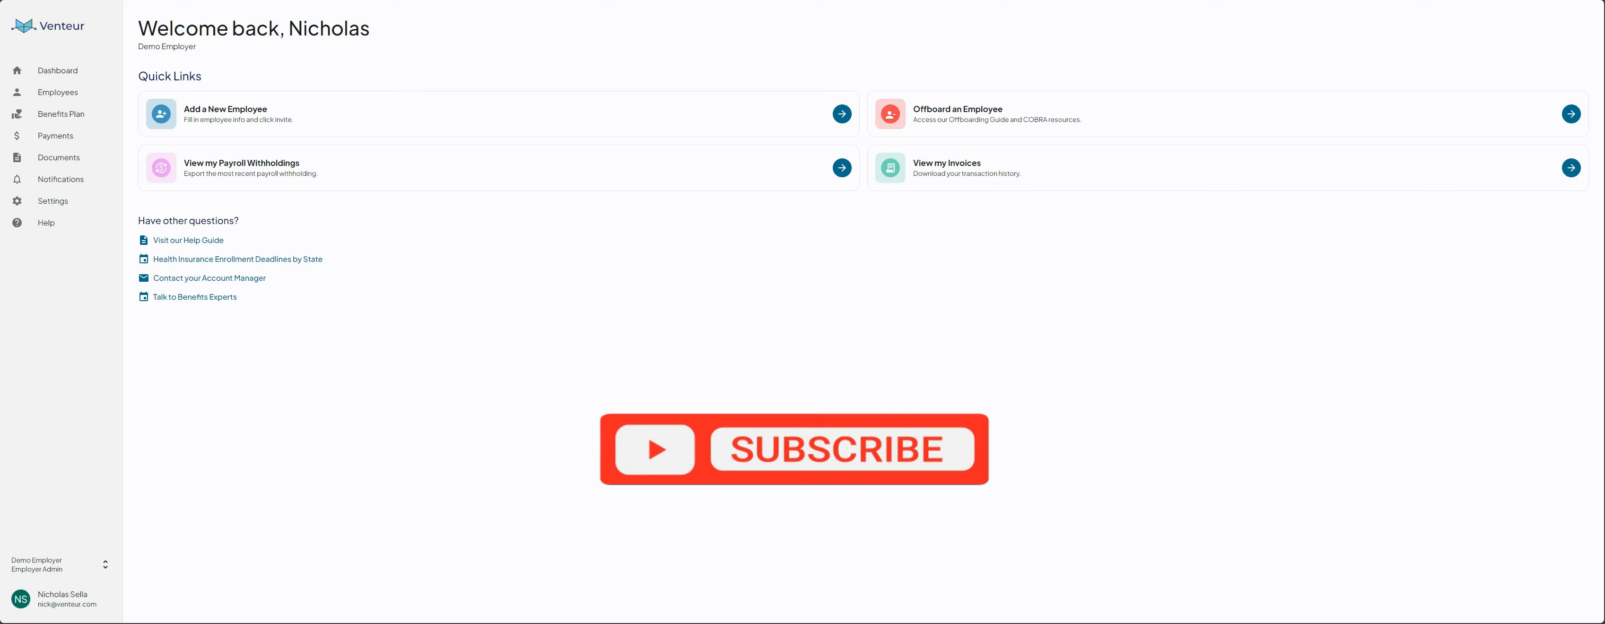
pyautogui.click(843, 454)
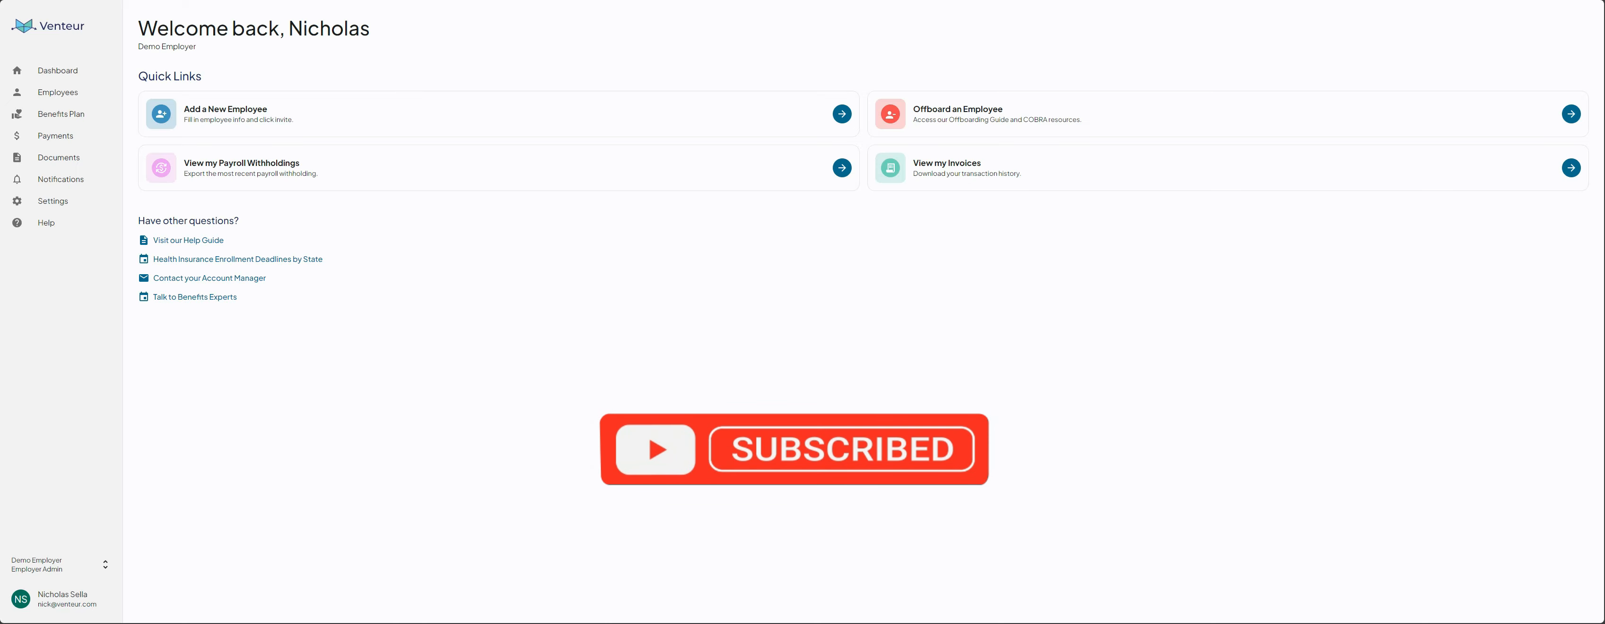